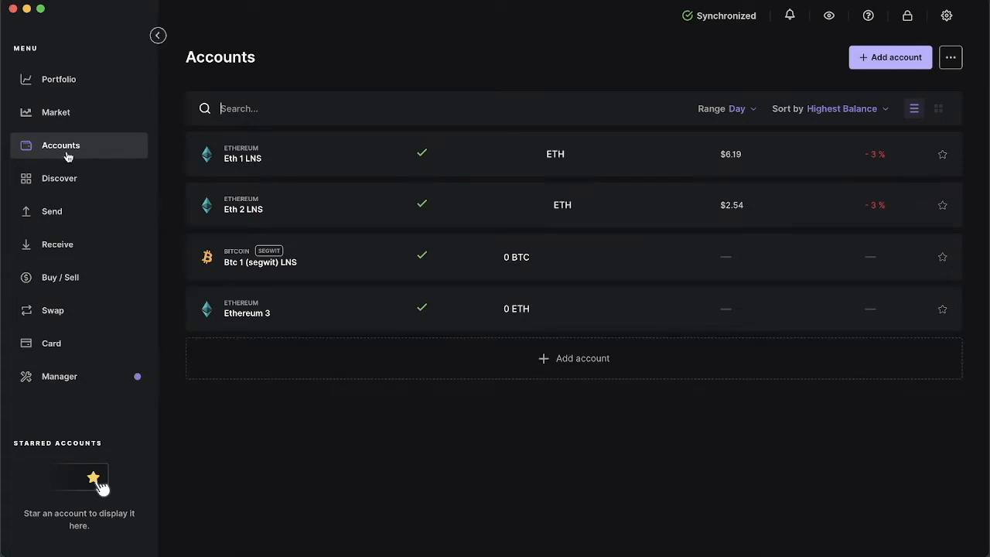
mouse_move(82, 150)
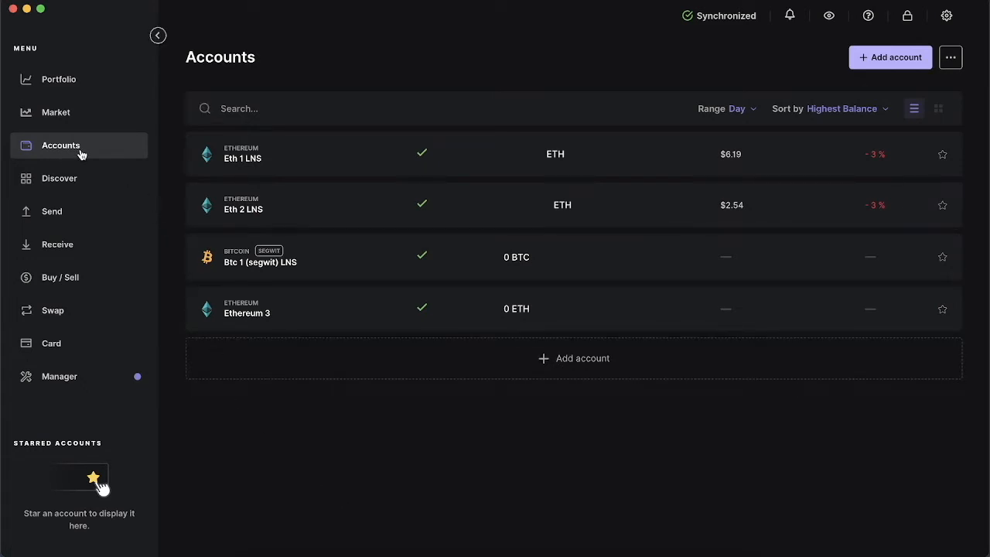
- Begin Add account and choose Bitcoin (BTC) as the crypto asset
left_click(889, 56)
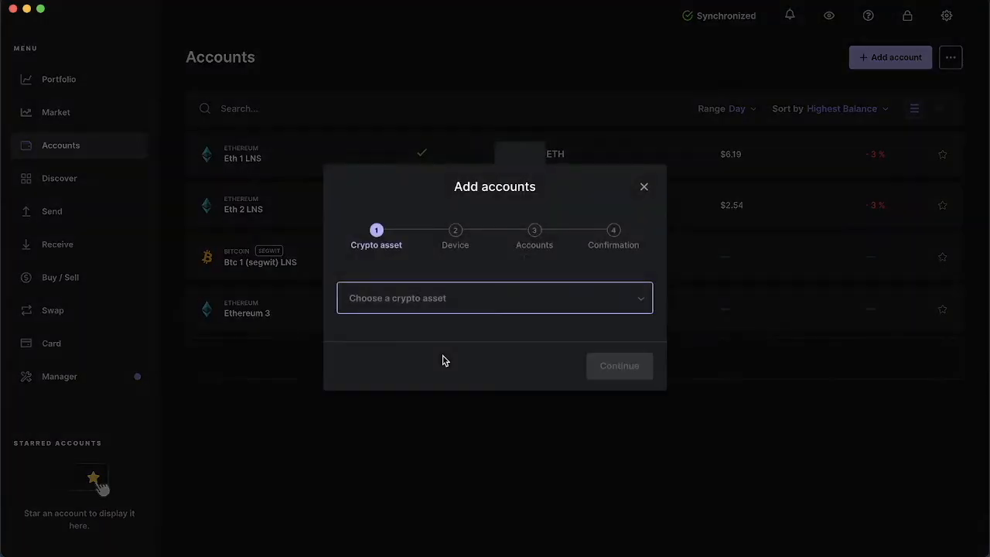
left_click(494, 297)
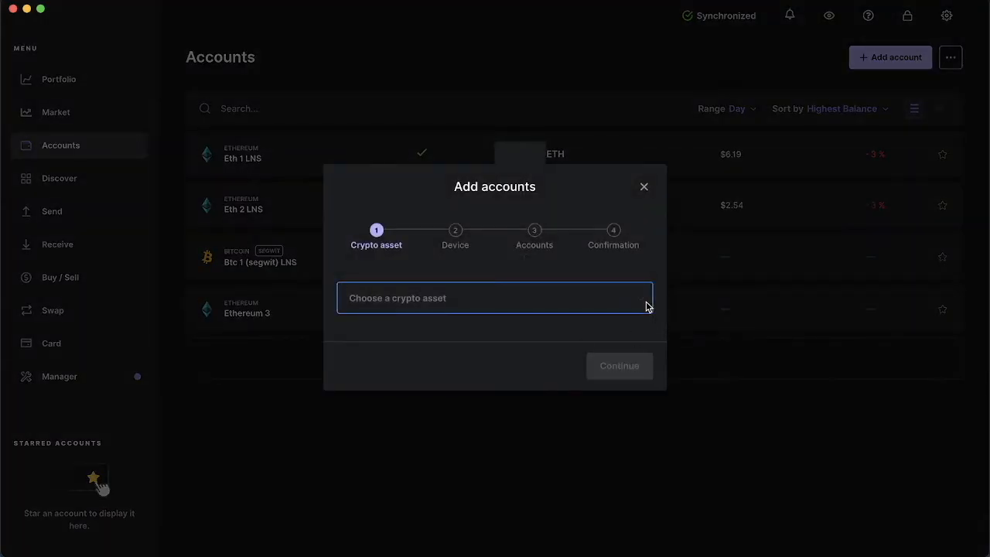
left_click(494, 298)
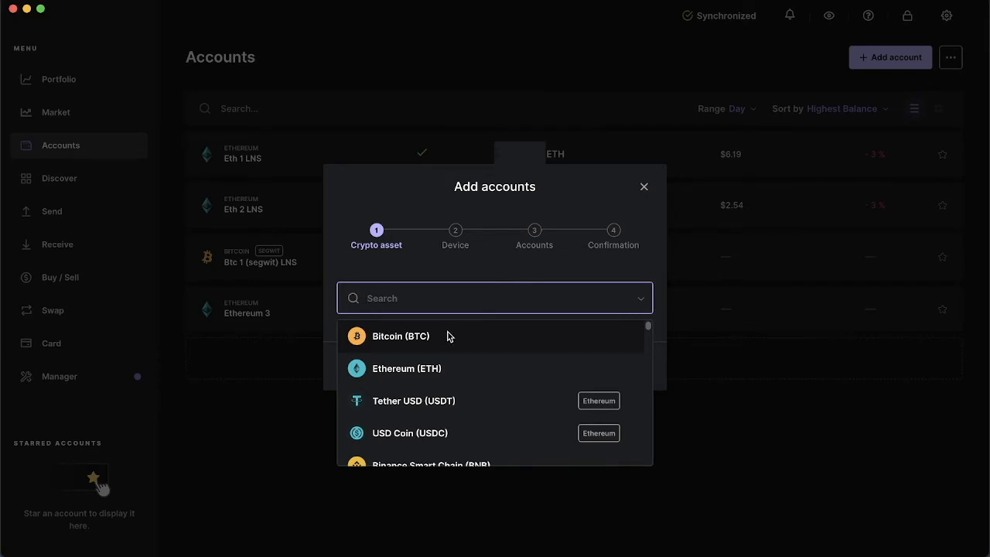
left_click(401, 336)
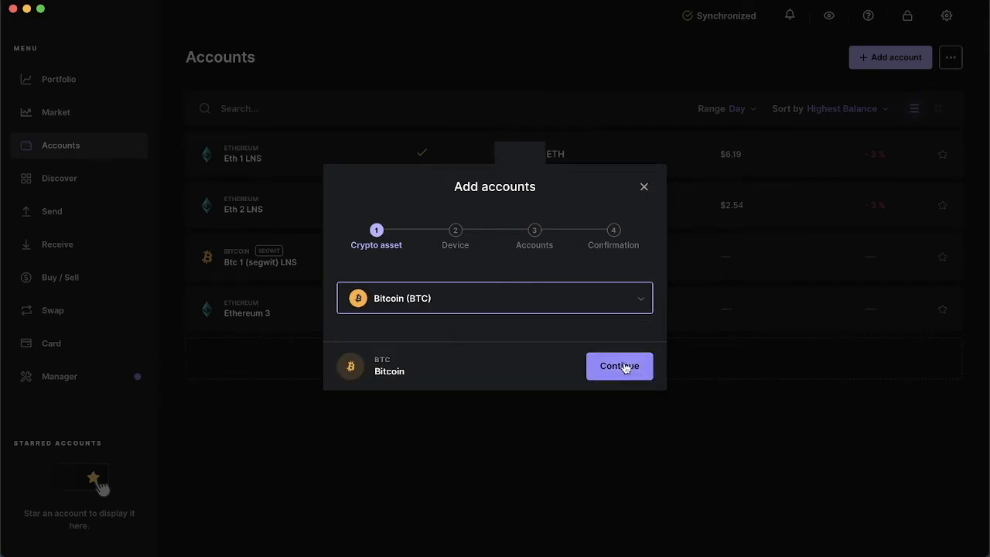
left_click(619, 366)
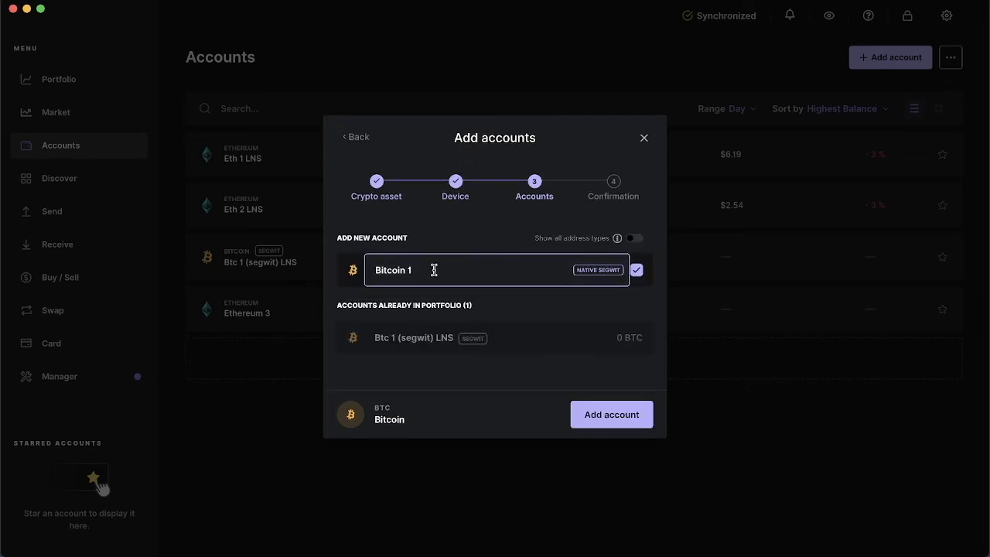
mouse_move(430, 309)
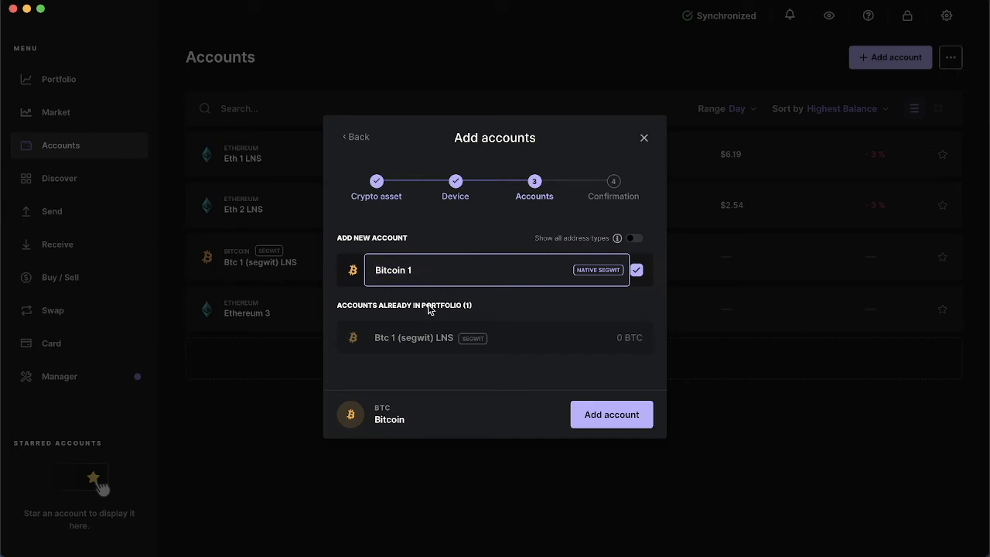
- Rename the new account from 'Bitcoin 1' to 'Bitcoin 2' and add it
left_click(411, 271)
type("2")
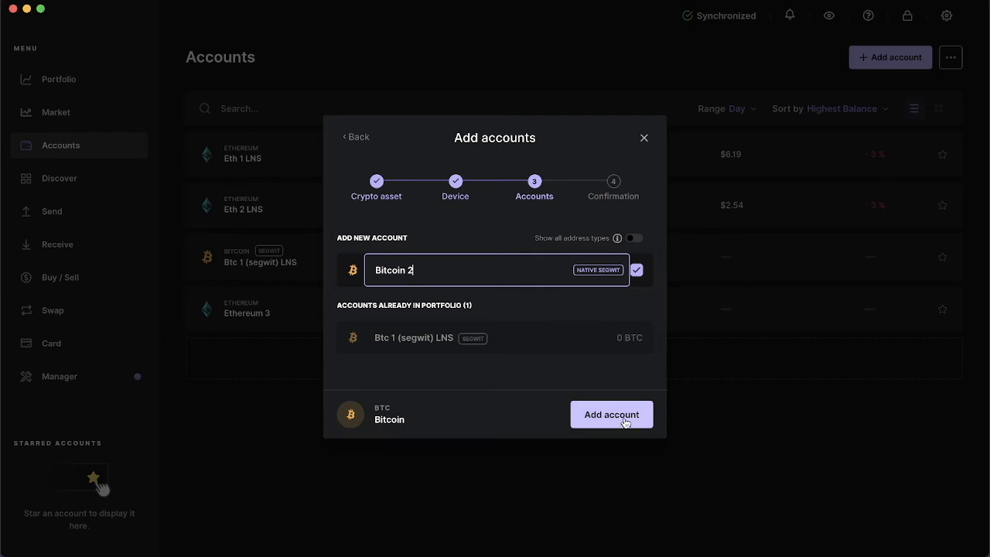
left_click(611, 414)
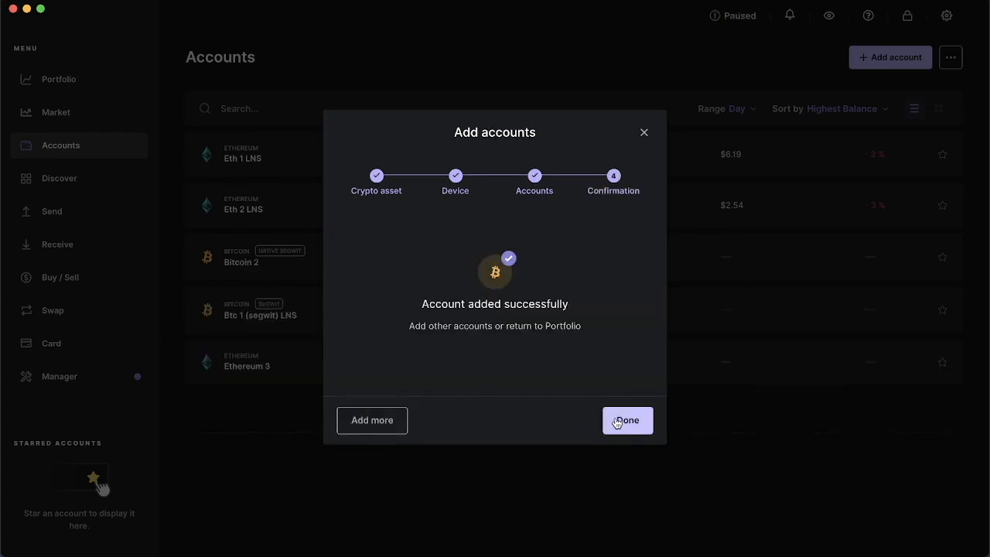
- Close the Add accounts confirmation, showing Bitcoin 2 with 0 BTC in Accounts
left_click(627, 420)
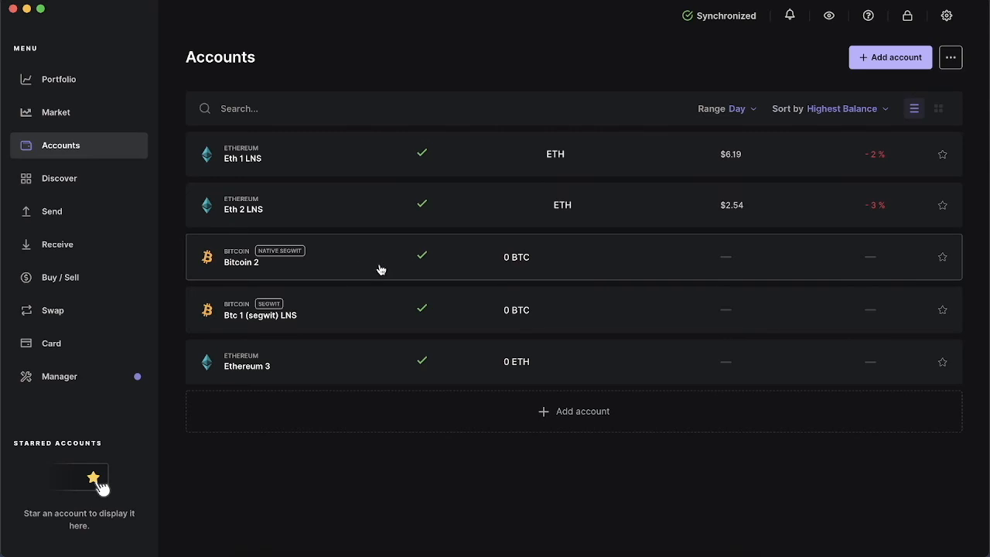
mouse_move(376, 266)
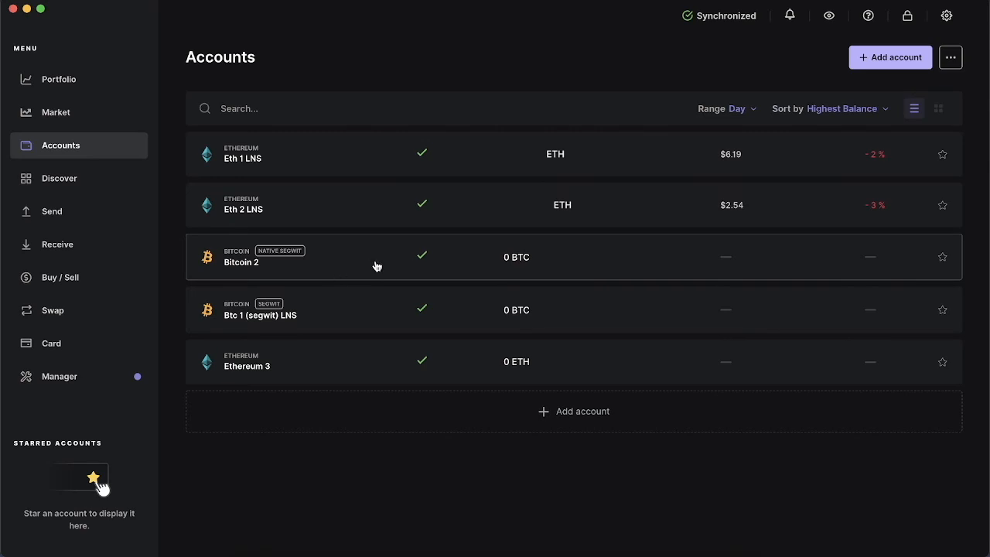